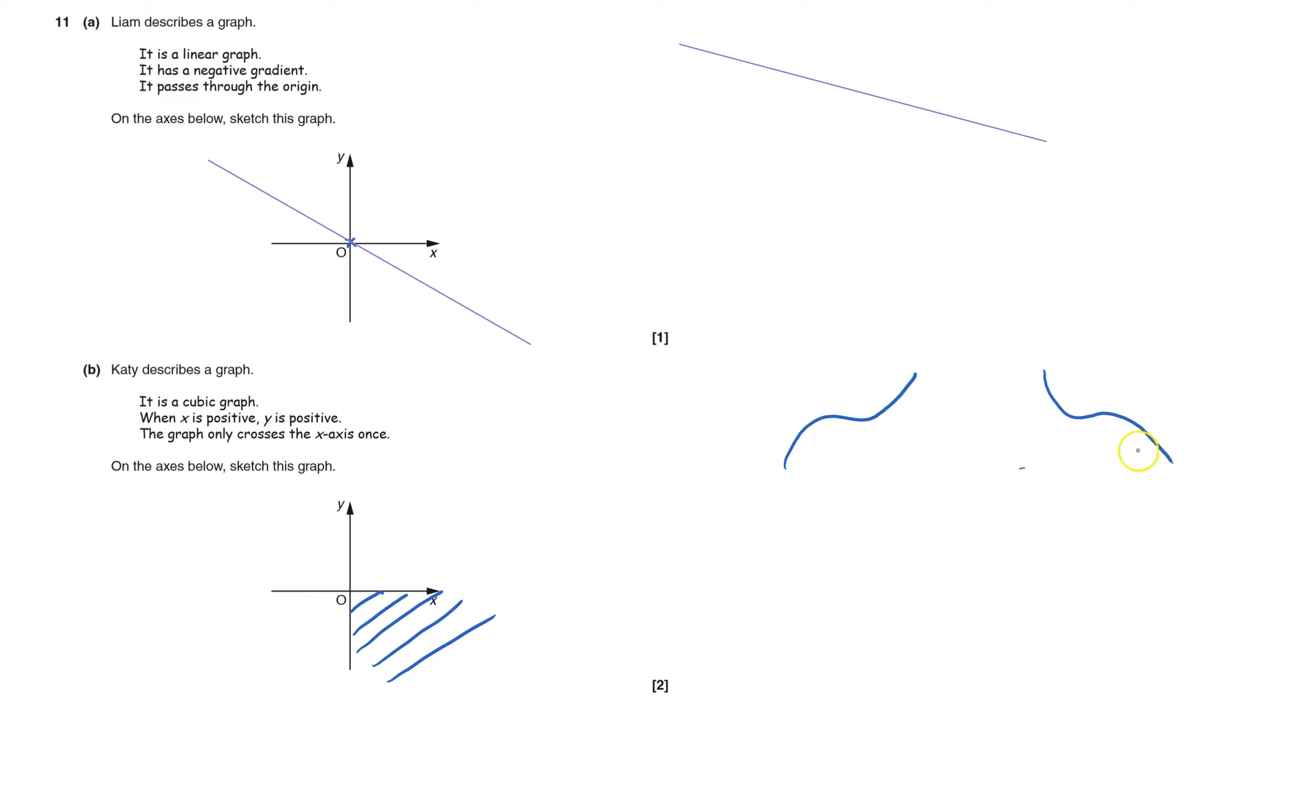
mouse_move(1140, 468)
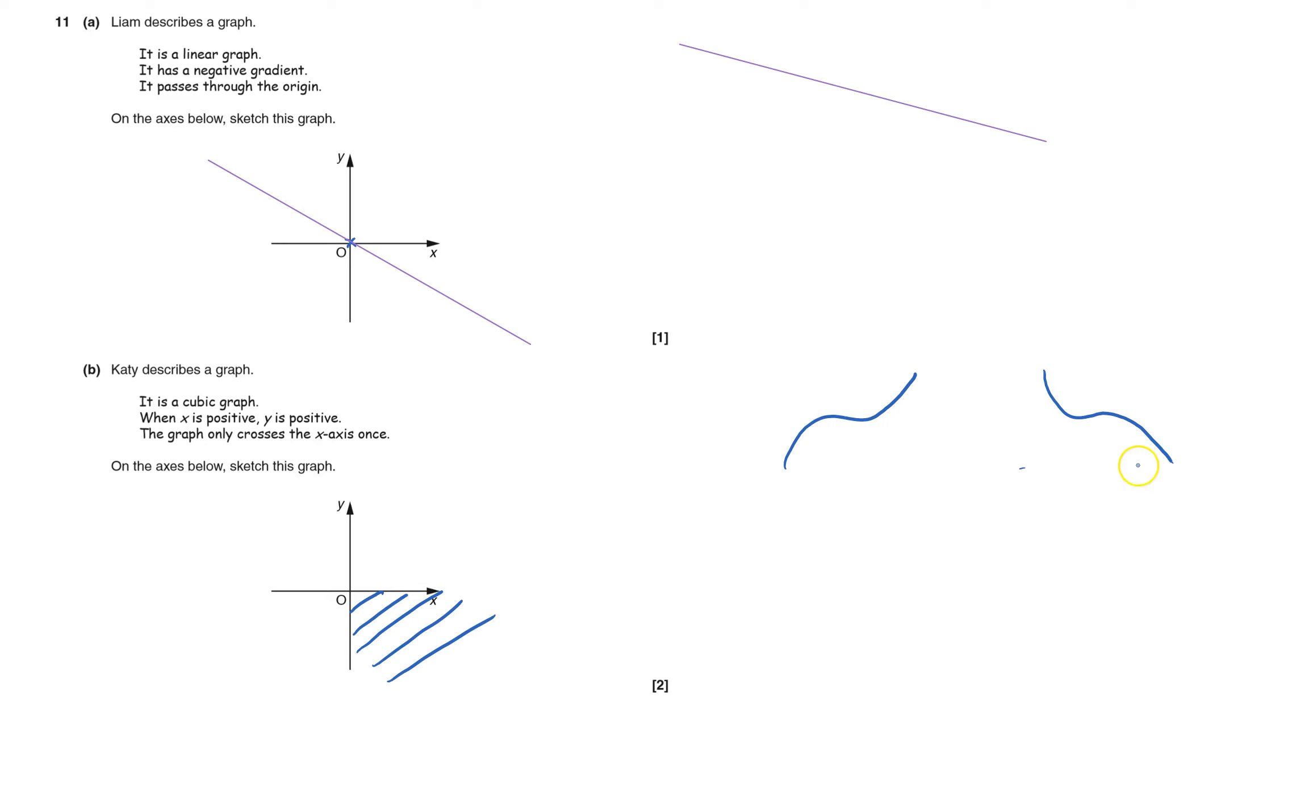